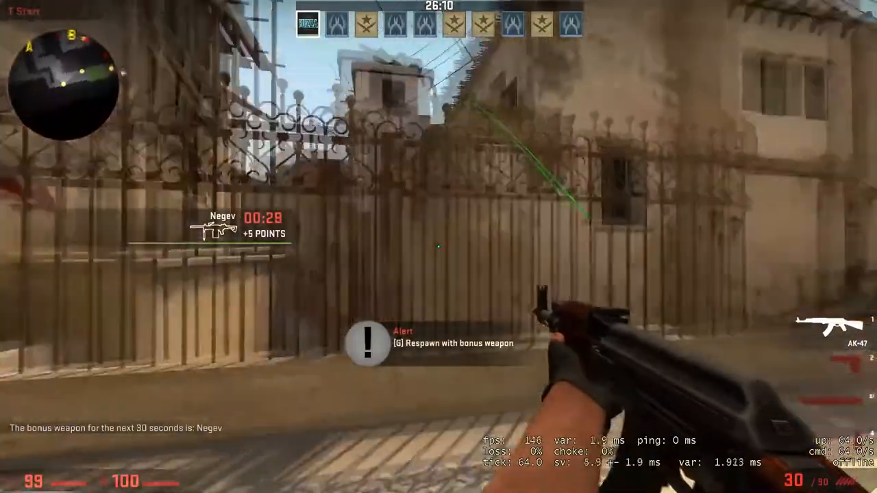
Switch to the knife and open the developer console
key("3")
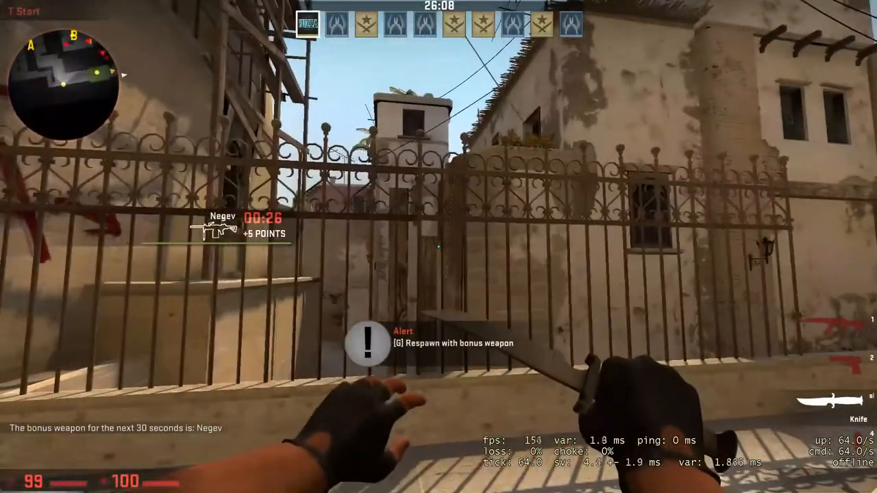
key("`")
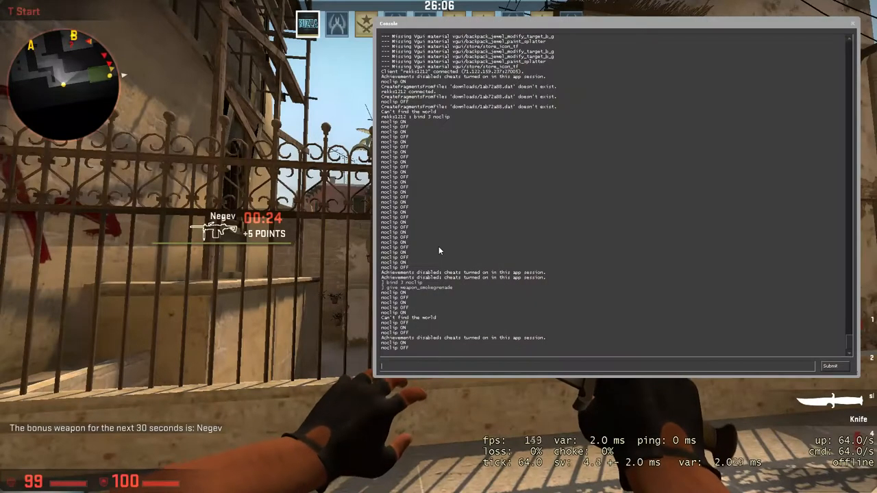
Enter 'bind 3 noclip' in the console
type("bind")
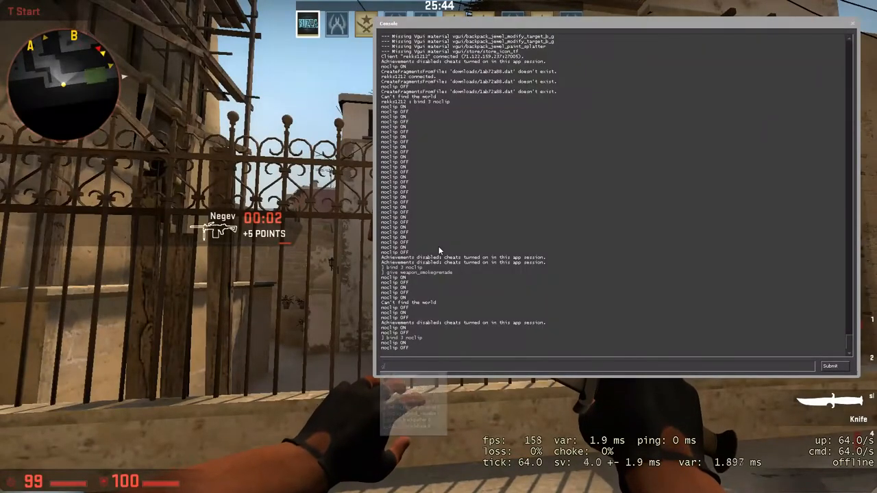
Submit 'give weapon_smokegrenade' in the console
type("give weapon_smokegrenade")
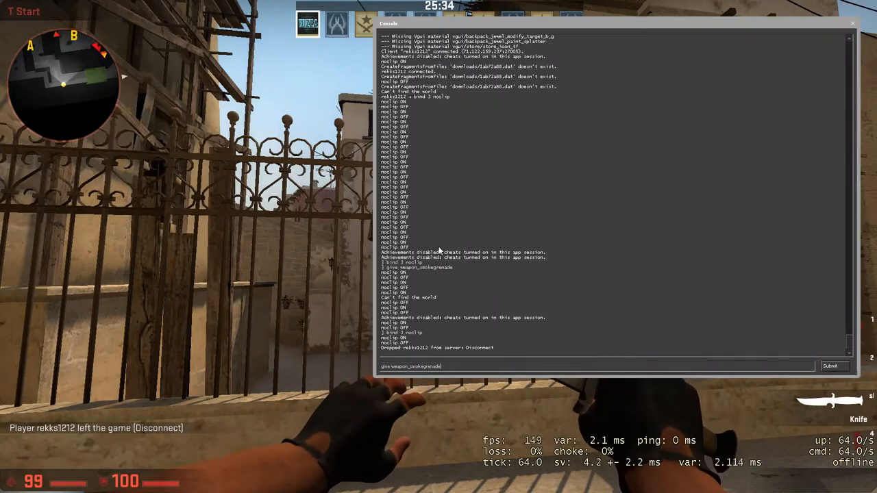
key("Return")
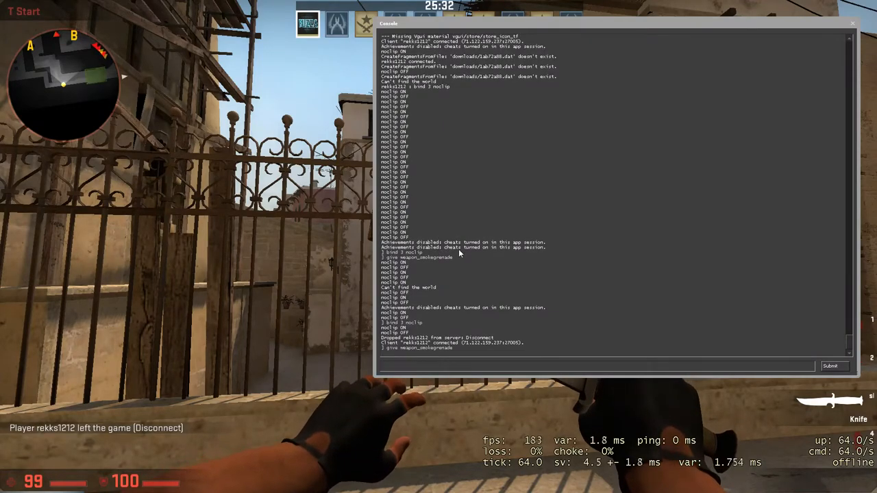